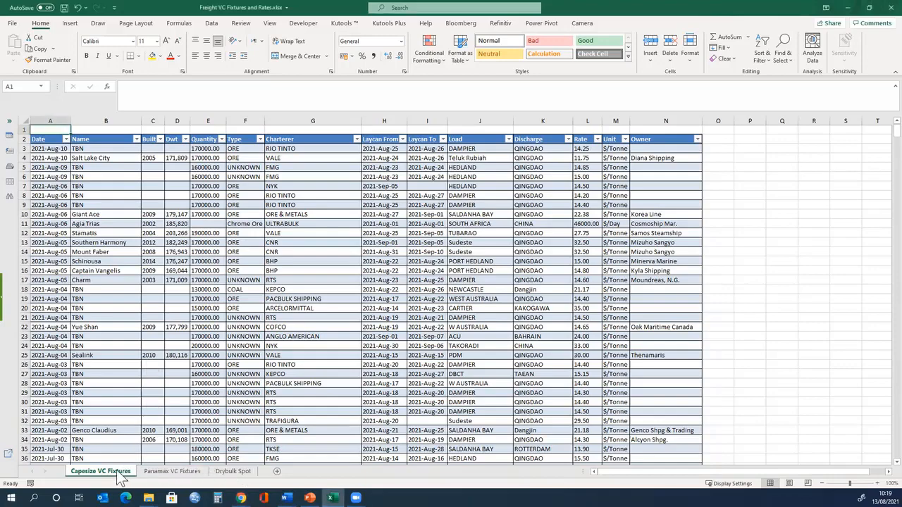
Step: Glance at the Drybulk Spot sheet, then review vessel names and Quantity values on Capesize VC Fixtures
click(232, 471)
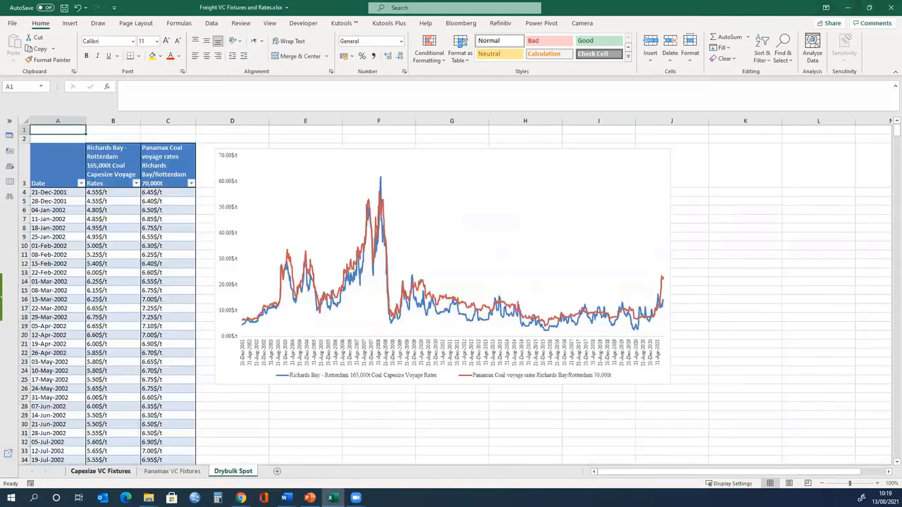
click(100, 471)
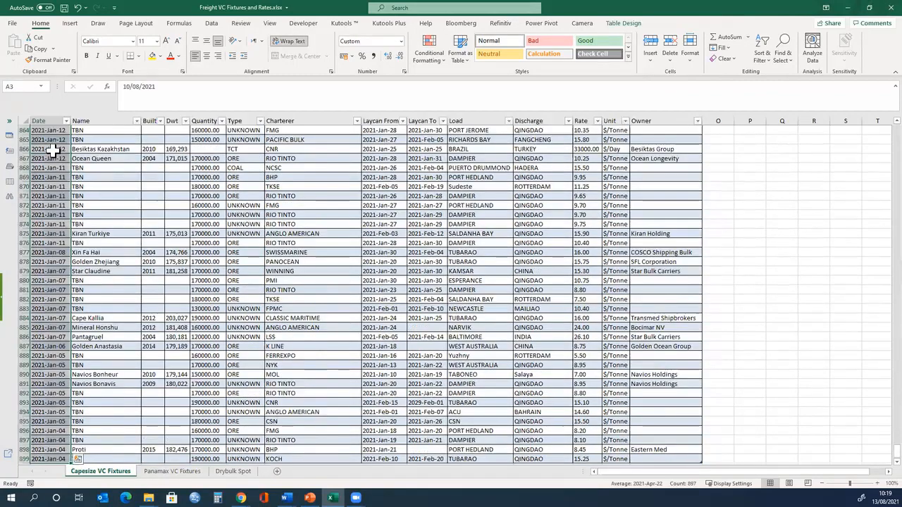
scroll(down, 3)
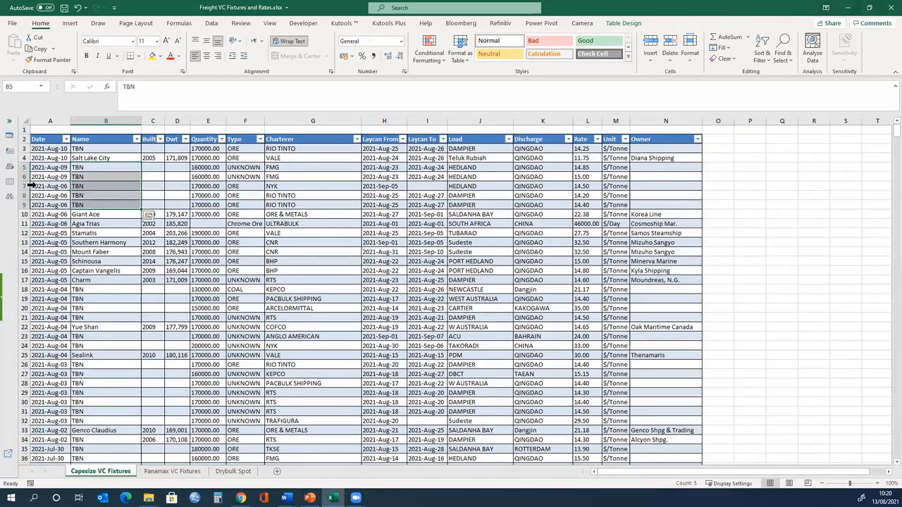
click(51, 186)
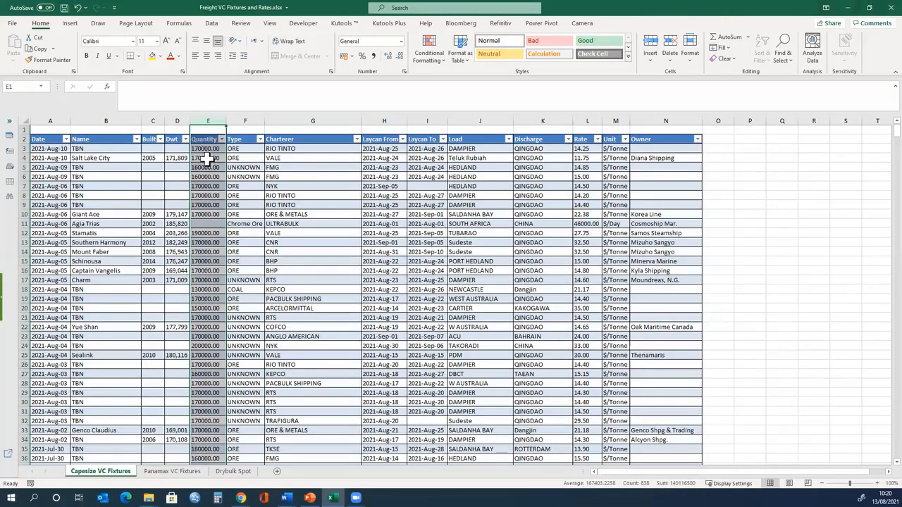
click(209, 121)
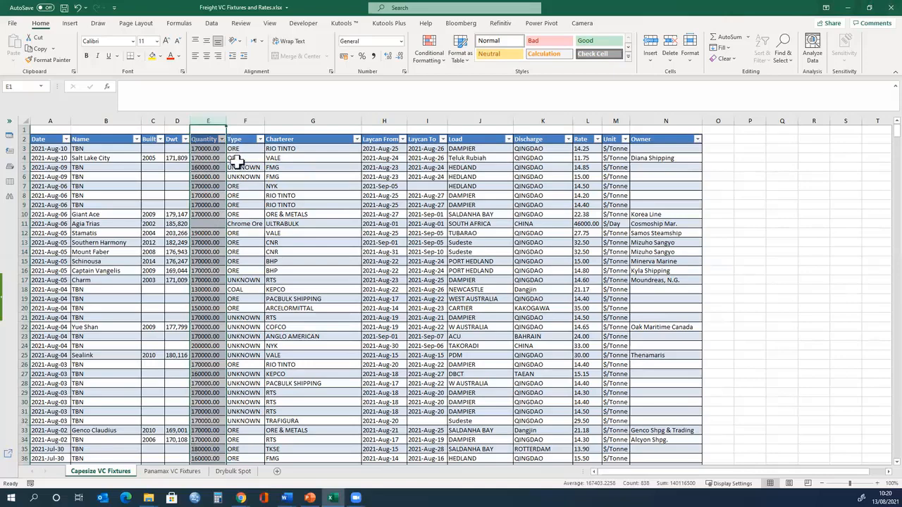
Step: Filter the Type column so only COAL fixtures remain
click(245, 166)
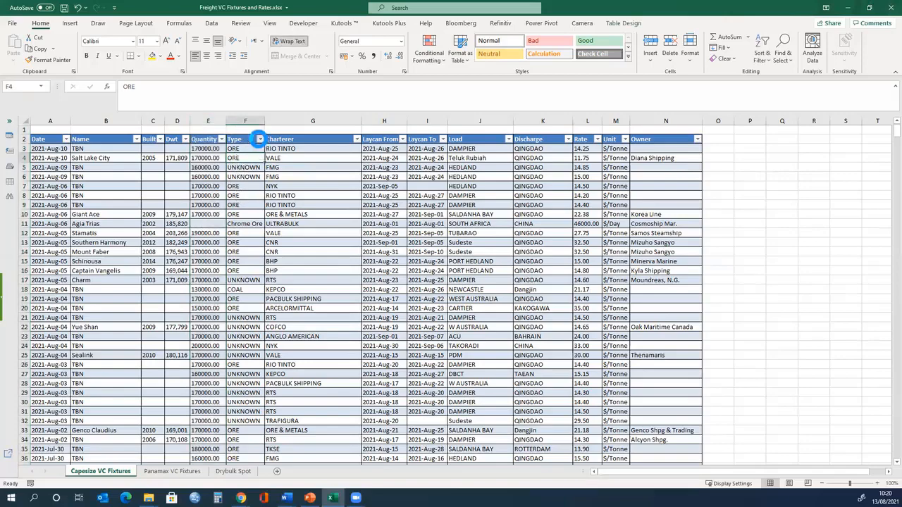
click(259, 140)
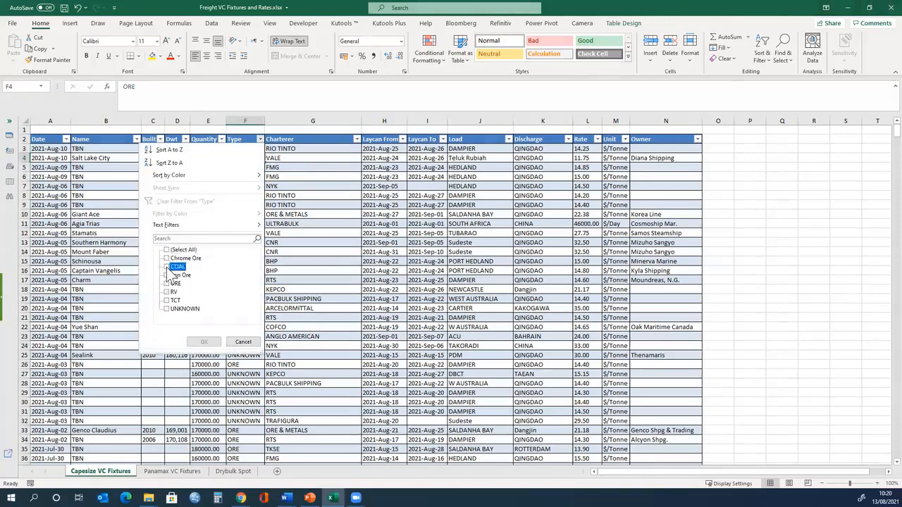
click(203, 342)
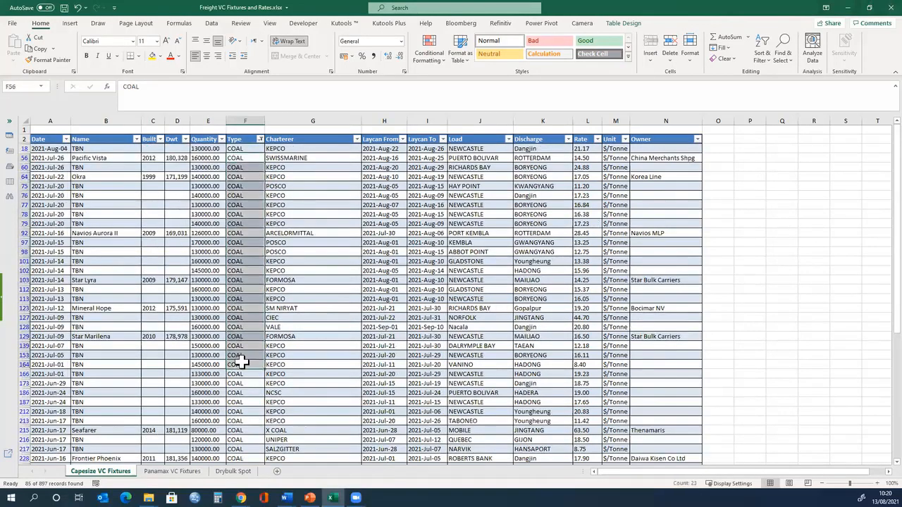
mouse_move(402, 217)
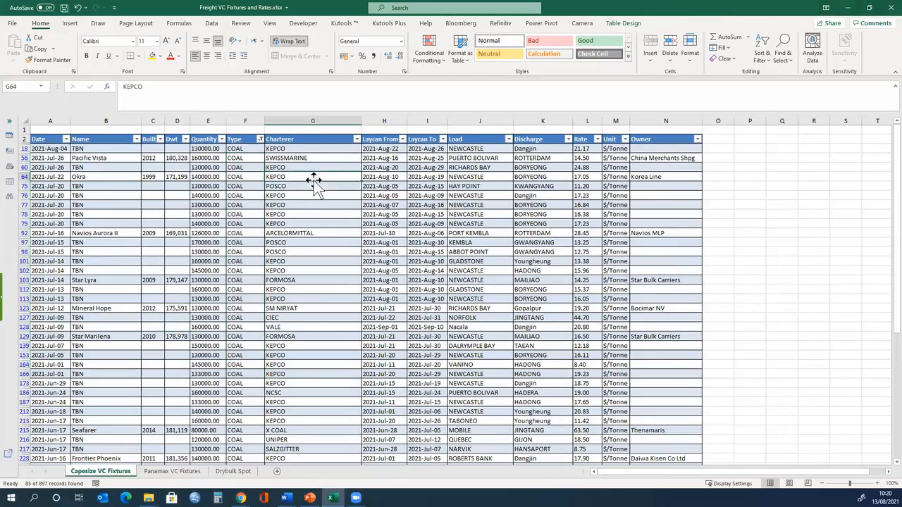
mouse_move(482, 188)
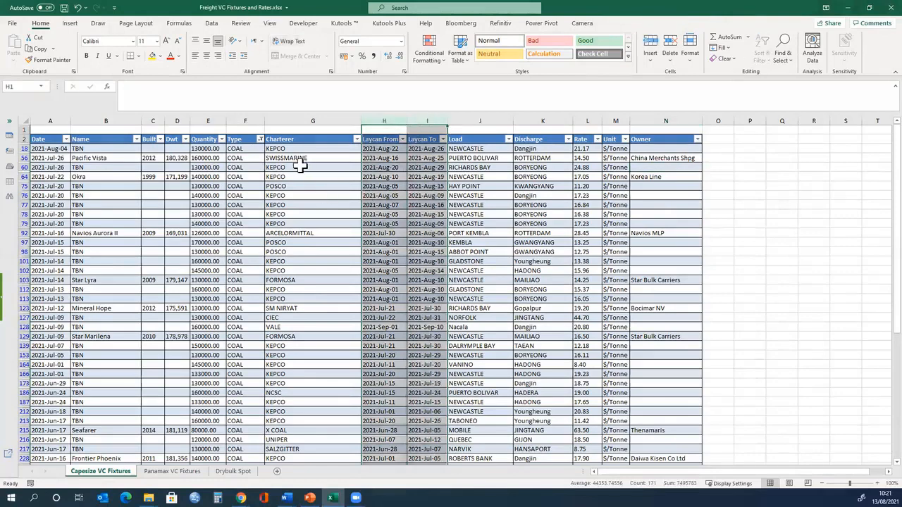
mouse_move(279, 251)
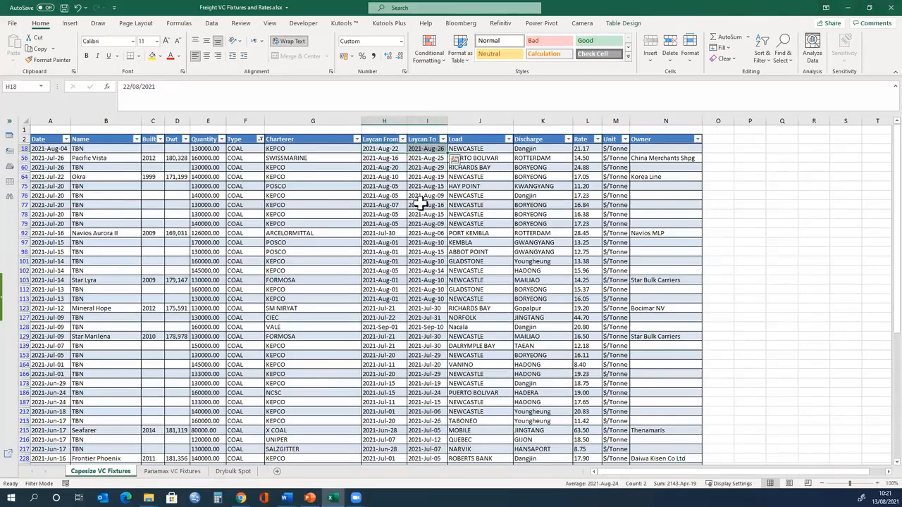
mouse_move(486, 169)
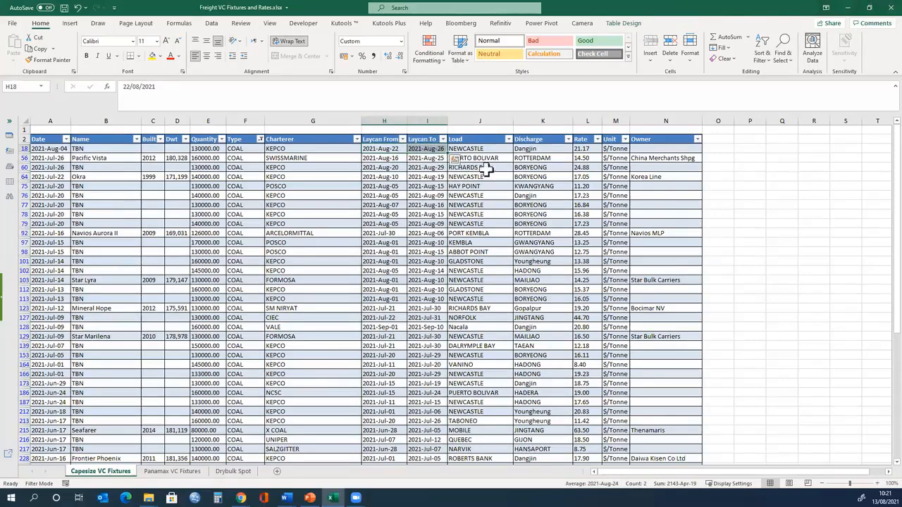
Step: Check the Unit filter without changing it, then clear the COAL filter via Sort & Filter > Clear
click(479, 148)
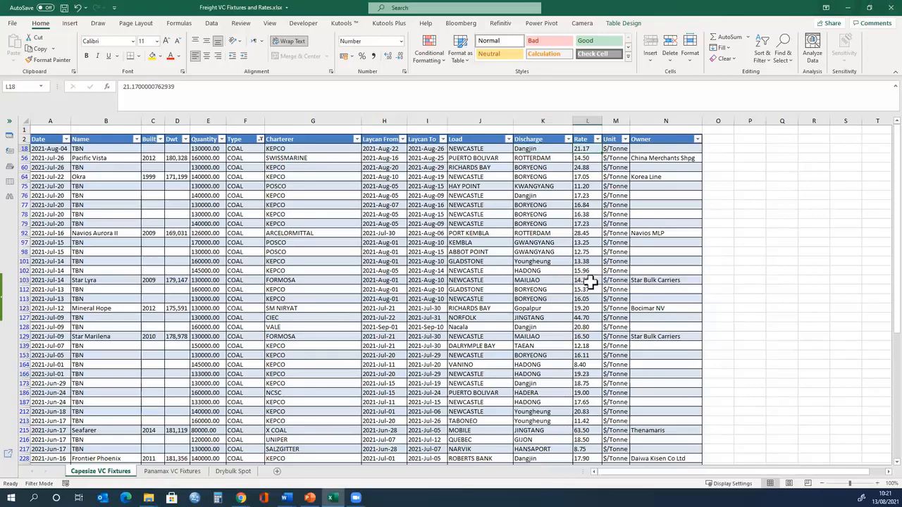
click(624, 140)
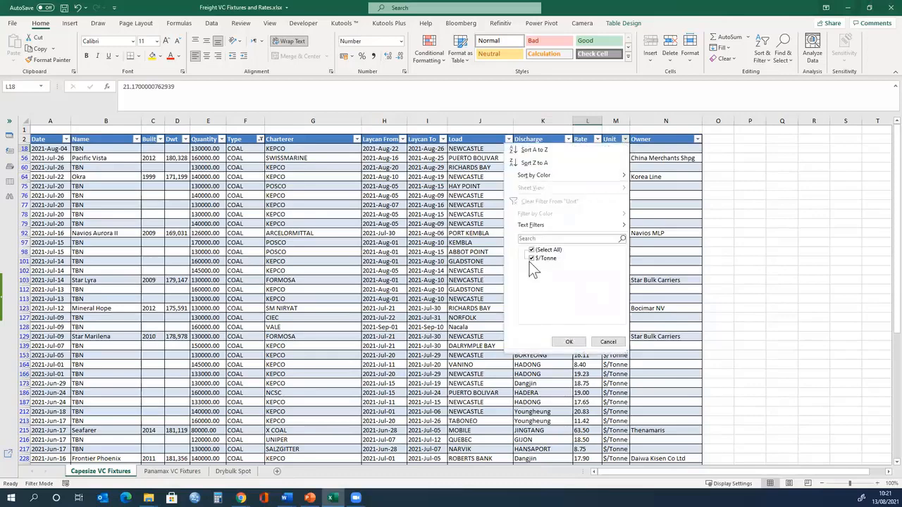
click(570, 343)
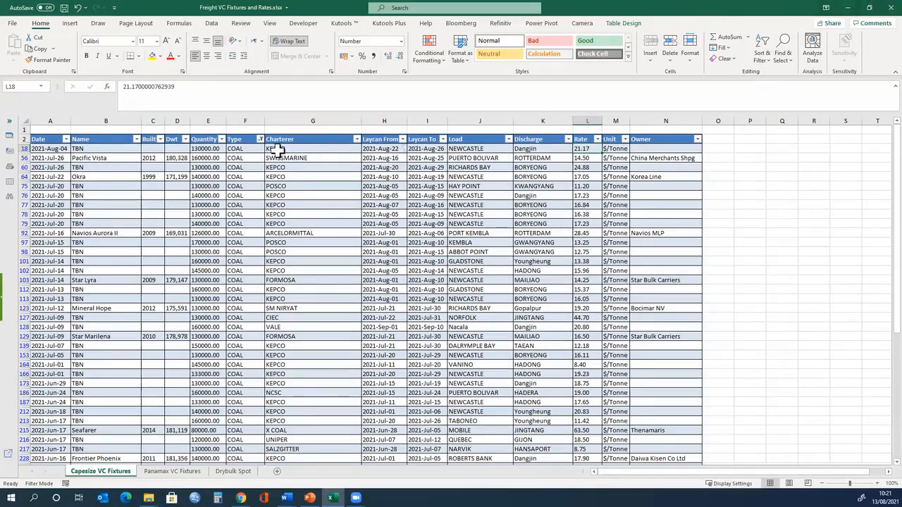
click(761, 44)
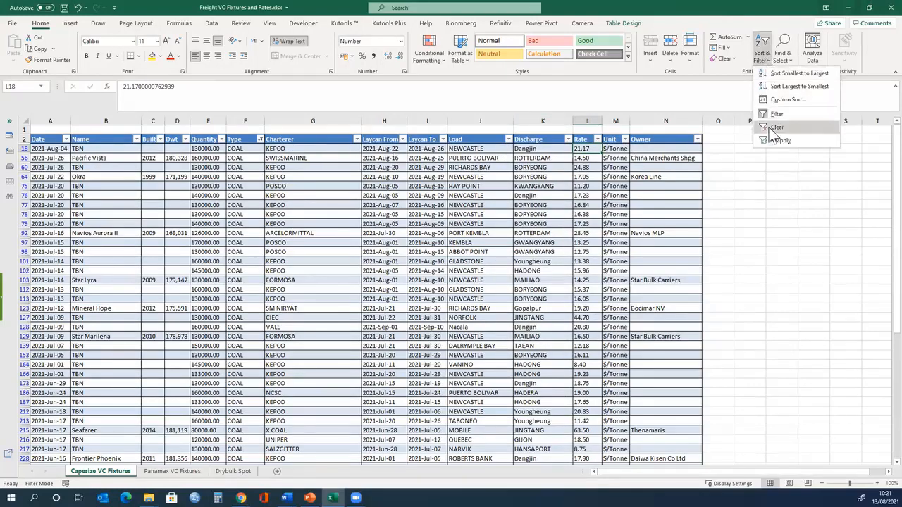
click(778, 127)
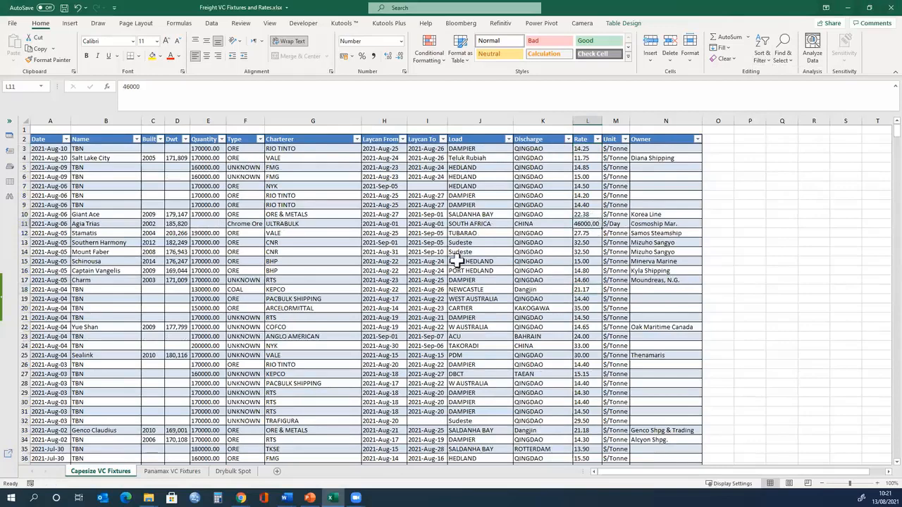
click(608, 223)
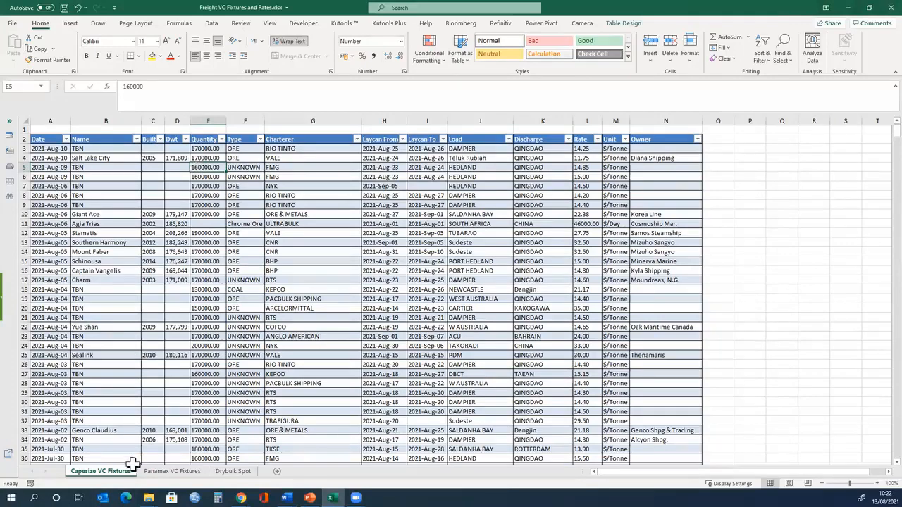
Step: Compare the Panamax and Capesize fixture sheets, then switch to the Drybulk Spot rate chart
click(172, 471)
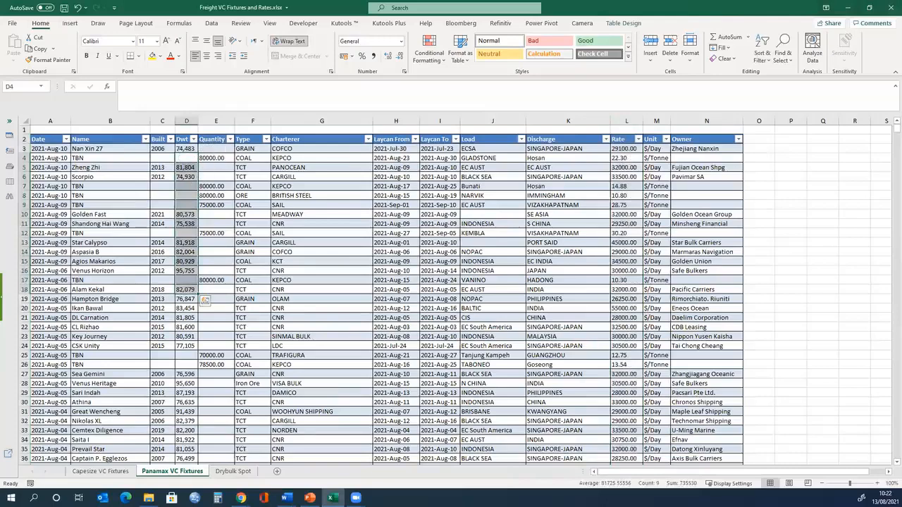
click(100, 471)
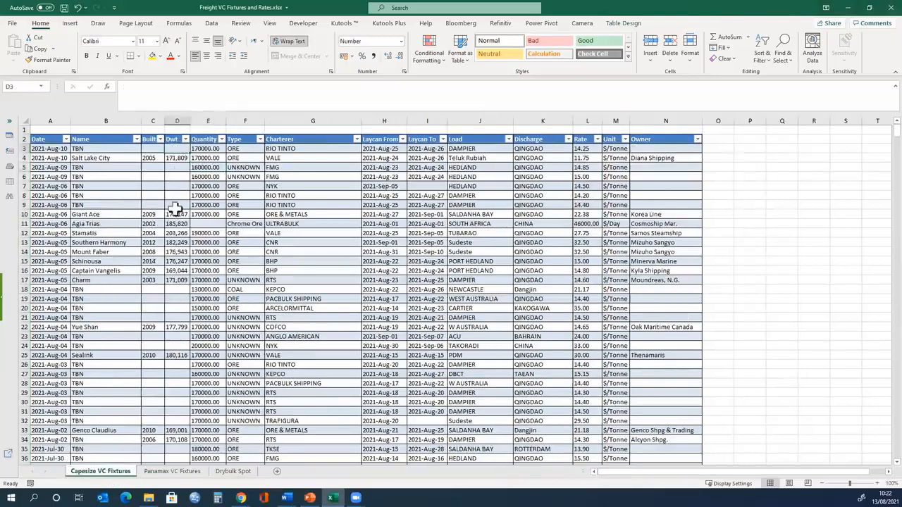
drag(177, 148, 177, 289)
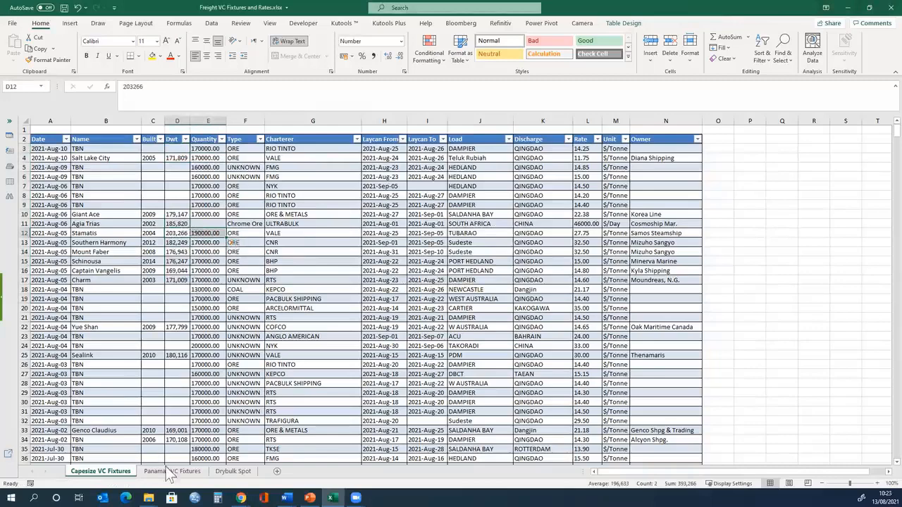
click(172, 471)
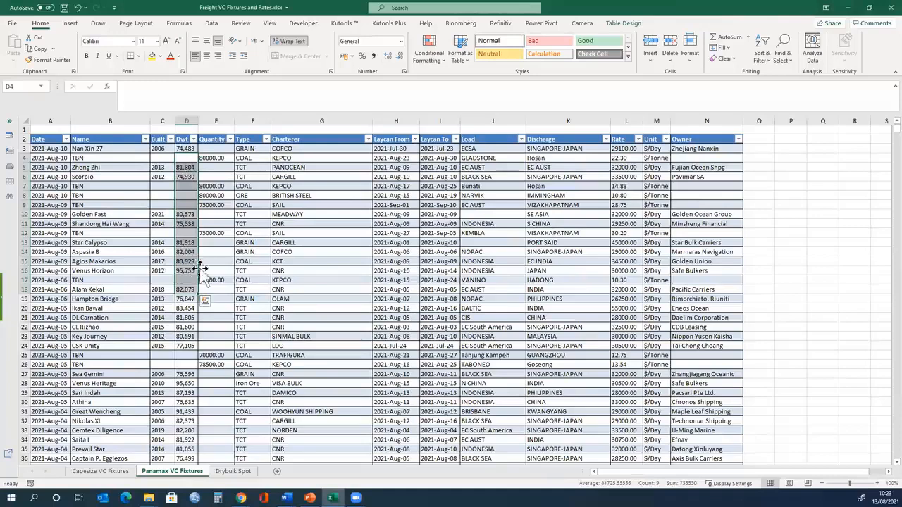
click(232, 470)
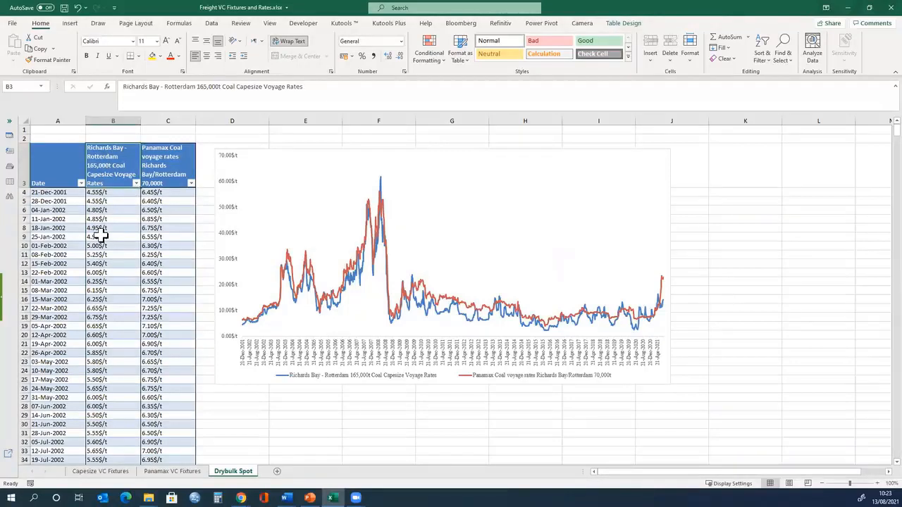
mouse_move(125, 167)
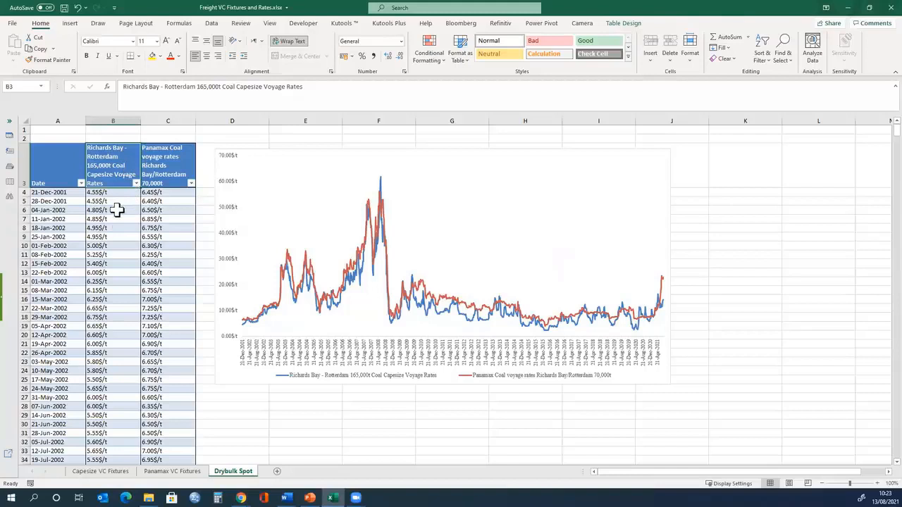
mouse_move(232, 285)
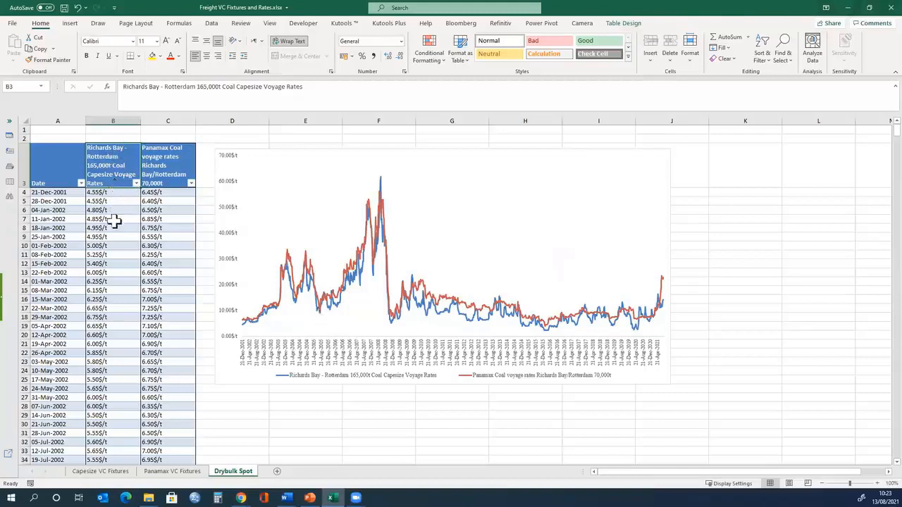
Step: Review the 11-Jan-2002 Capesize rate and chart, then return to Capesize VC Fixtures
click(113, 220)
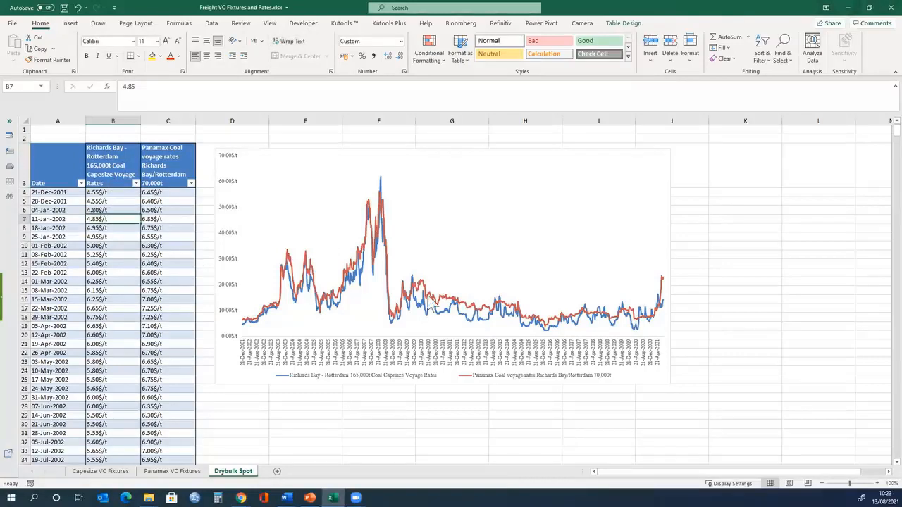
mouse_move(353, 369)
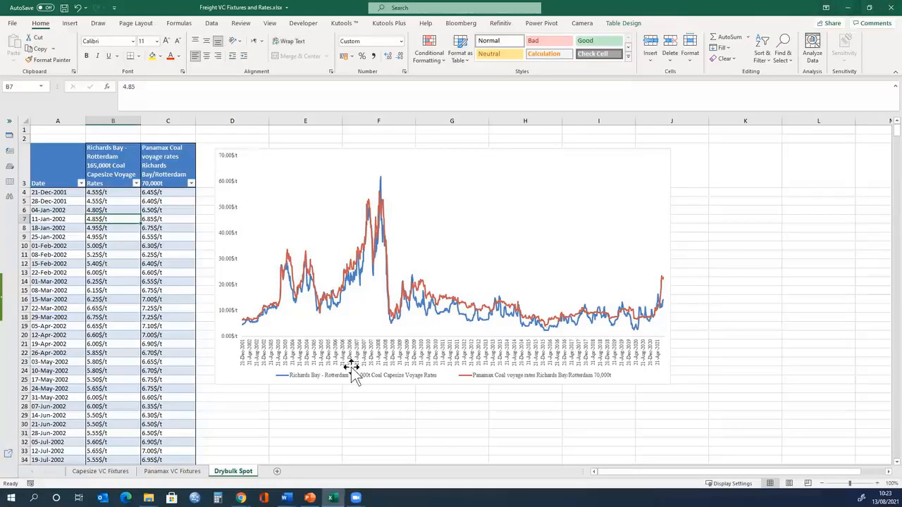
mouse_move(317, 282)
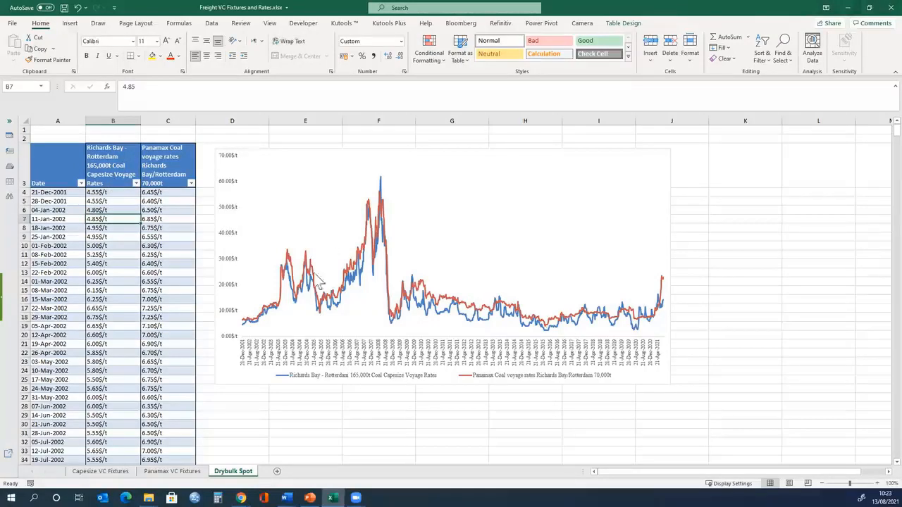
mouse_move(361, 273)
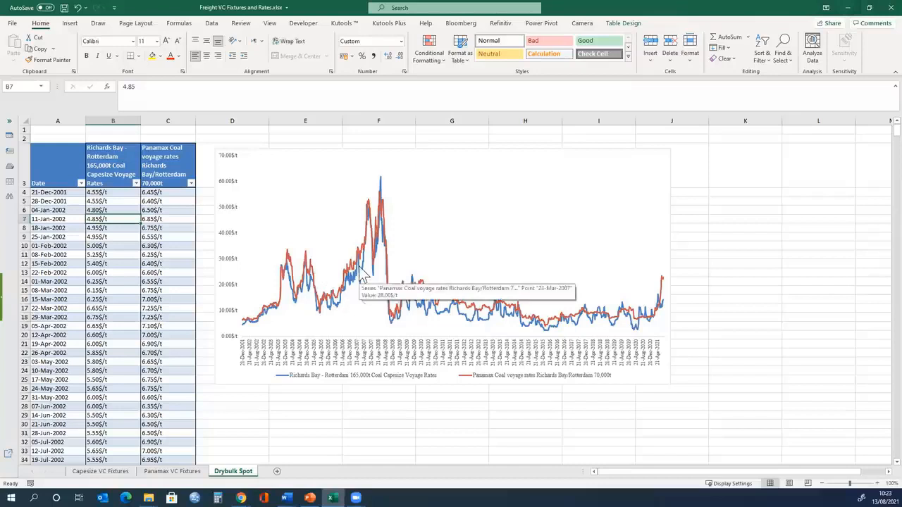
mouse_move(324, 416)
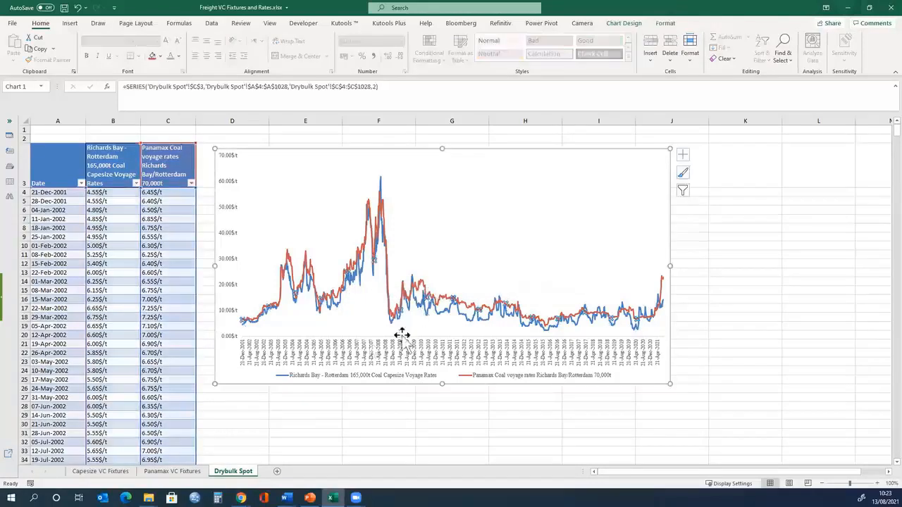
click(113, 229)
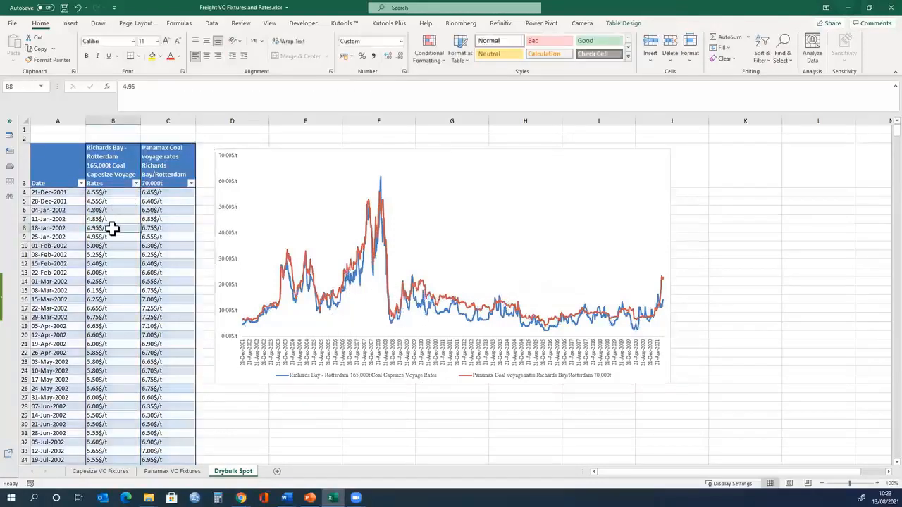
mouse_move(403, 327)
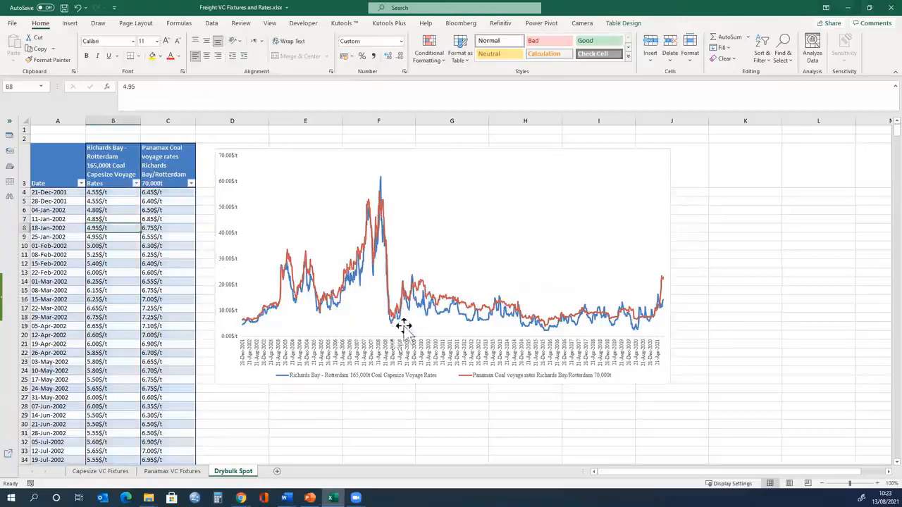
mouse_move(535, 327)
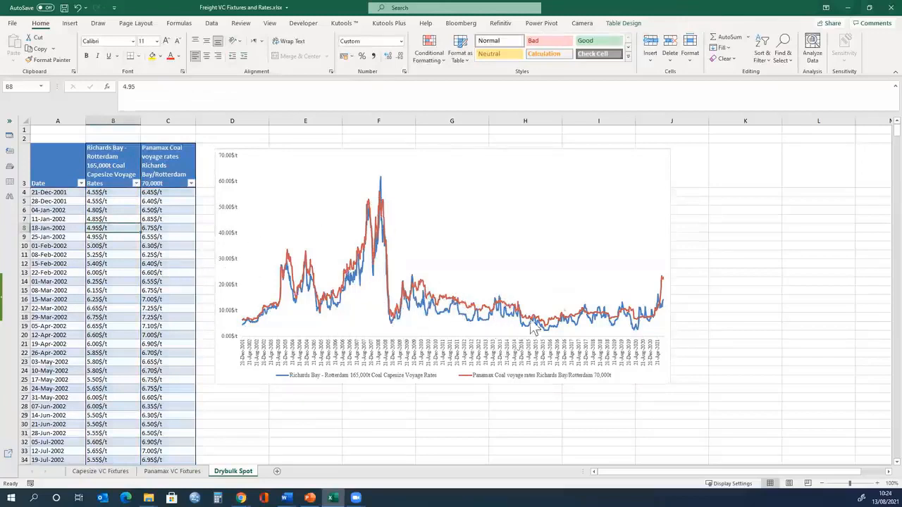
mouse_move(693, 338)
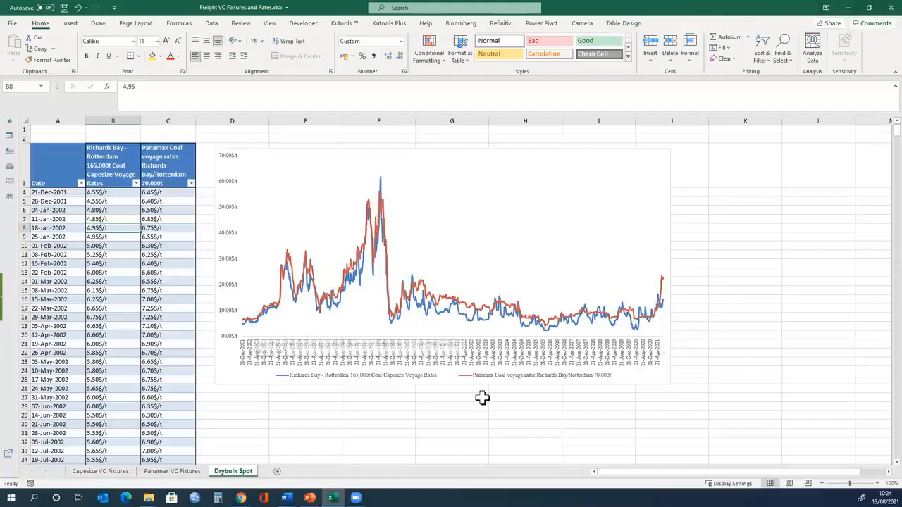
mouse_move(476, 398)
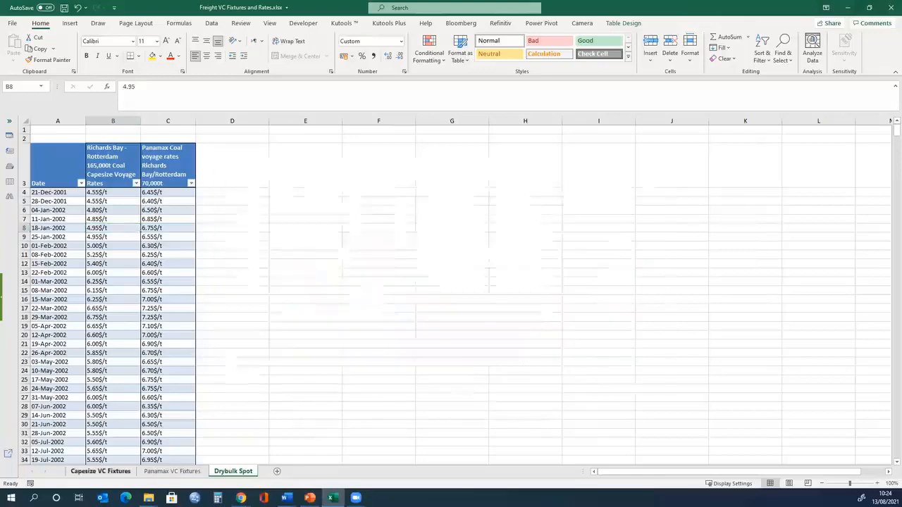
click(100, 471)
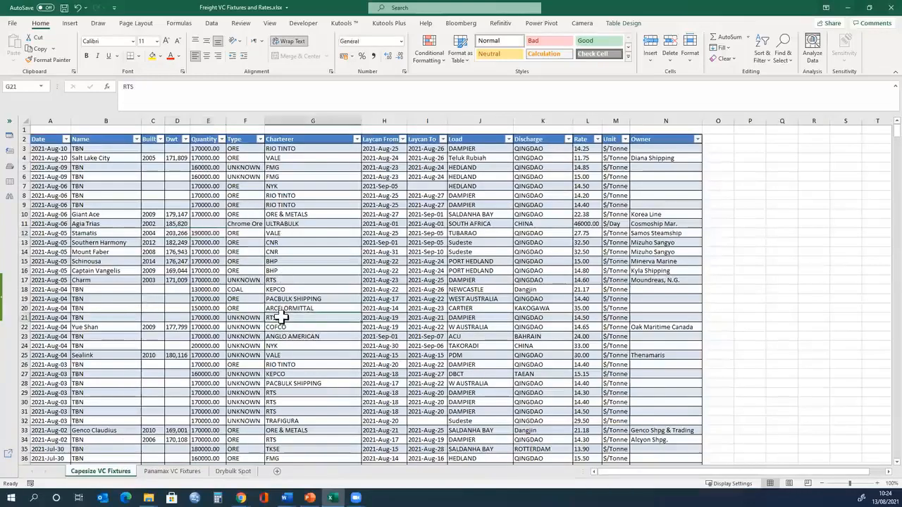